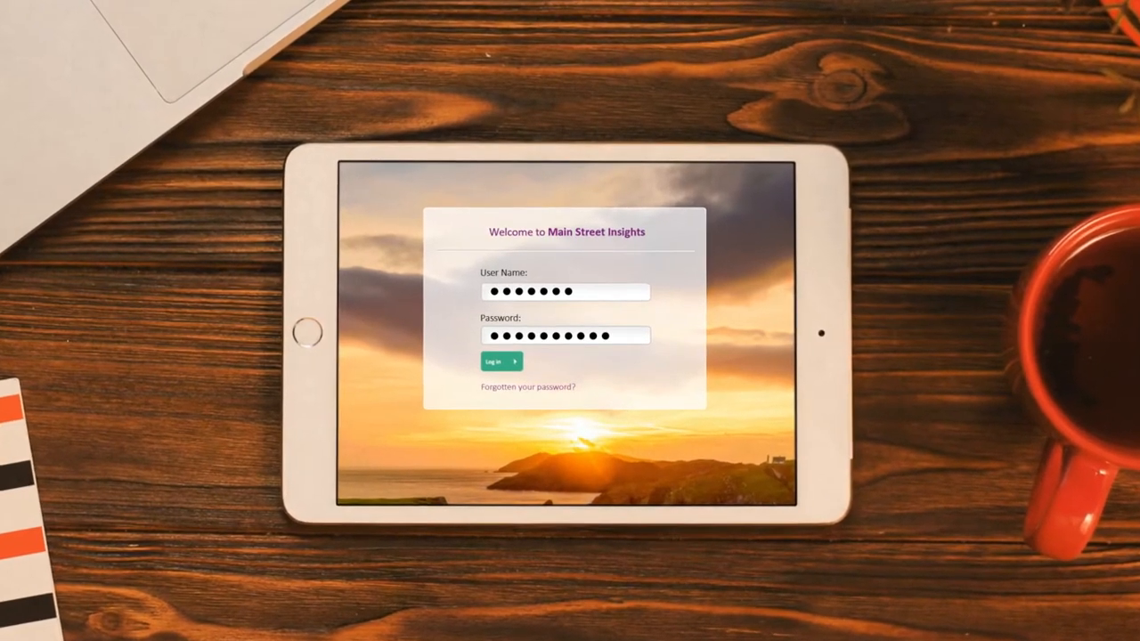
- Sign in with the entered credentials to reach the main navigation
left_click(502, 365)
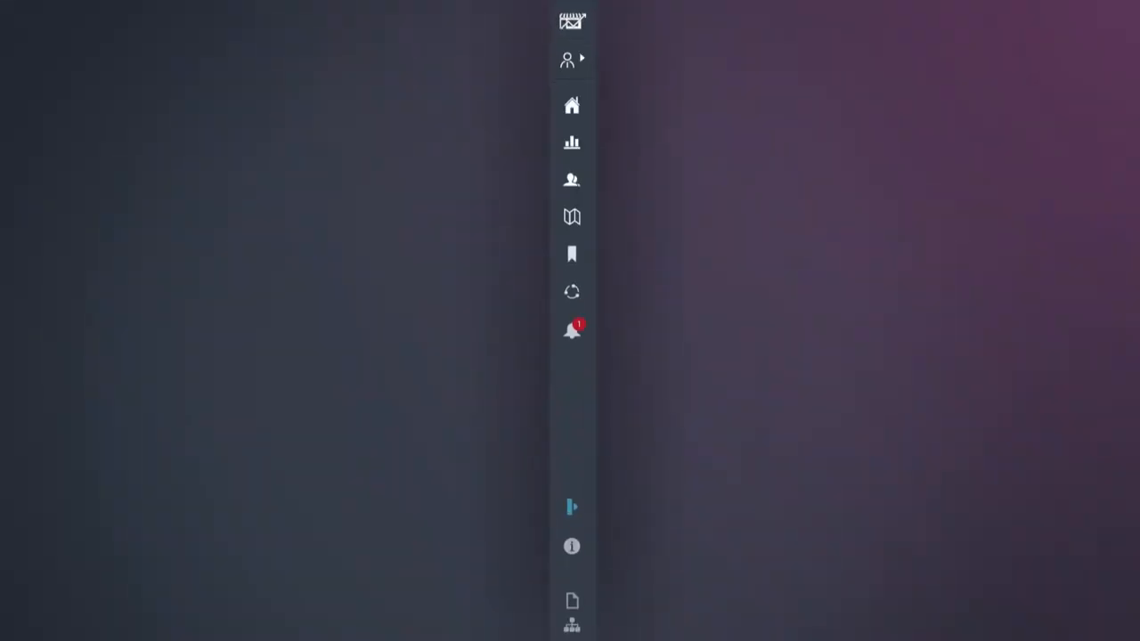
- View the dashboard weekly recap: revenue €41,705, ticket size €176 and the week's stories
left_click(571, 105)
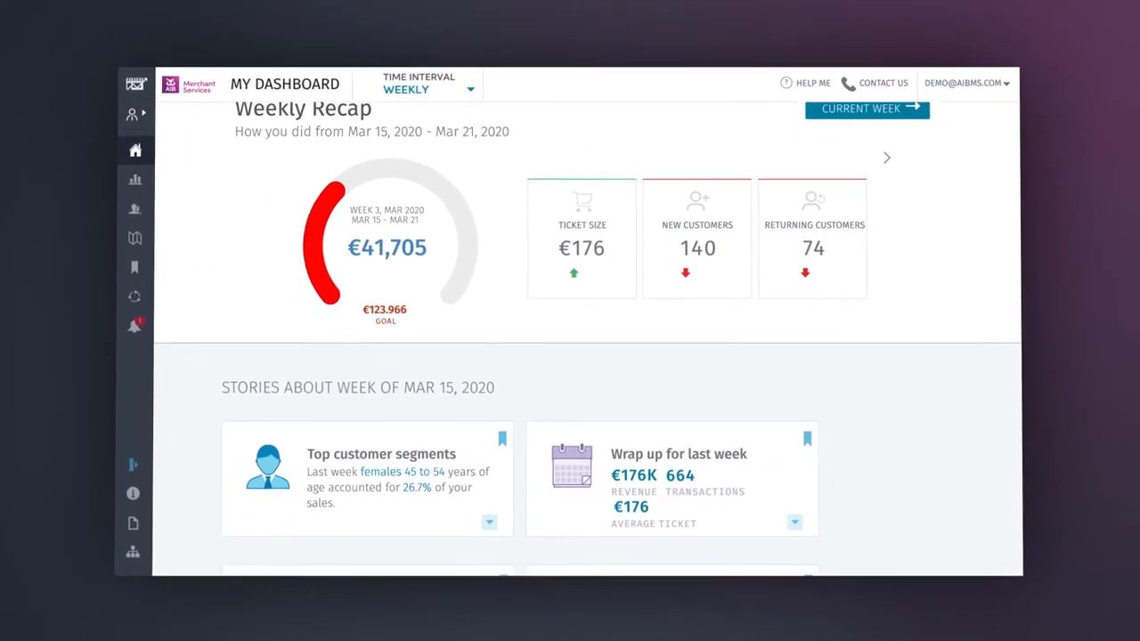
scroll("down", 3)
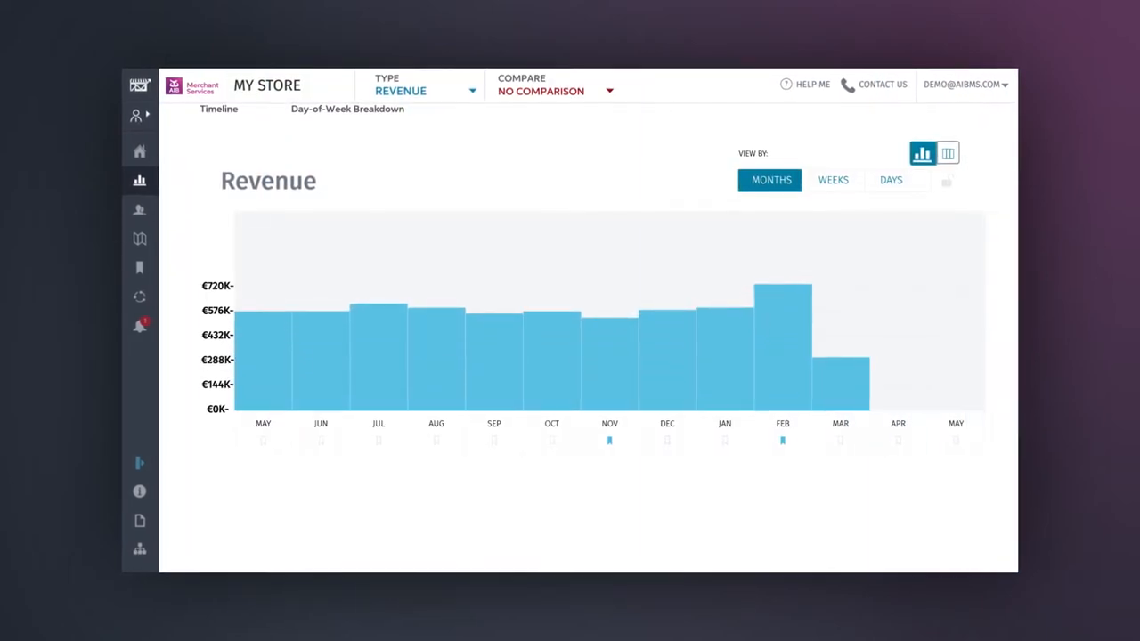
- Browse My Store charts: revenue table, transactions, then Ticket Size by months, weeks and days
left_click(947, 153)
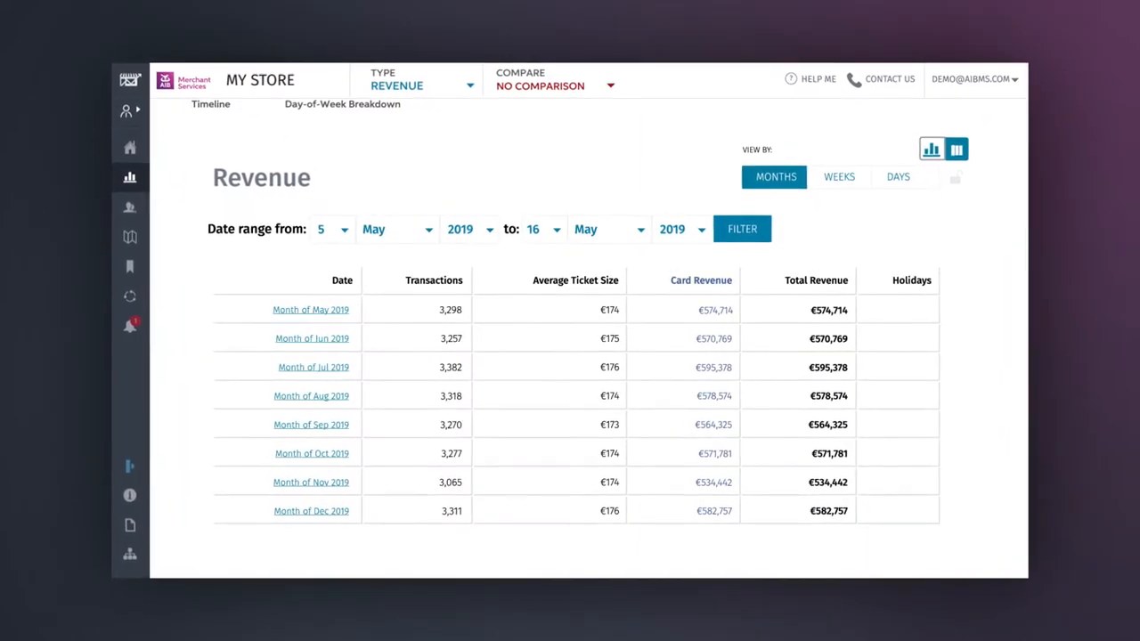
left_click(929, 148)
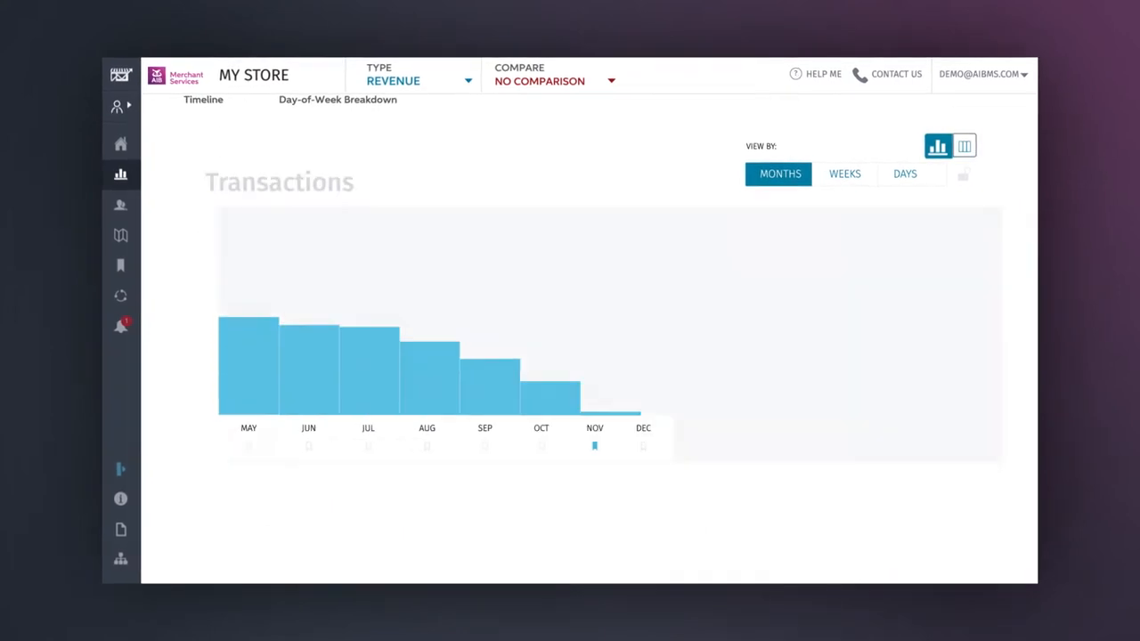
left_click(413, 80)
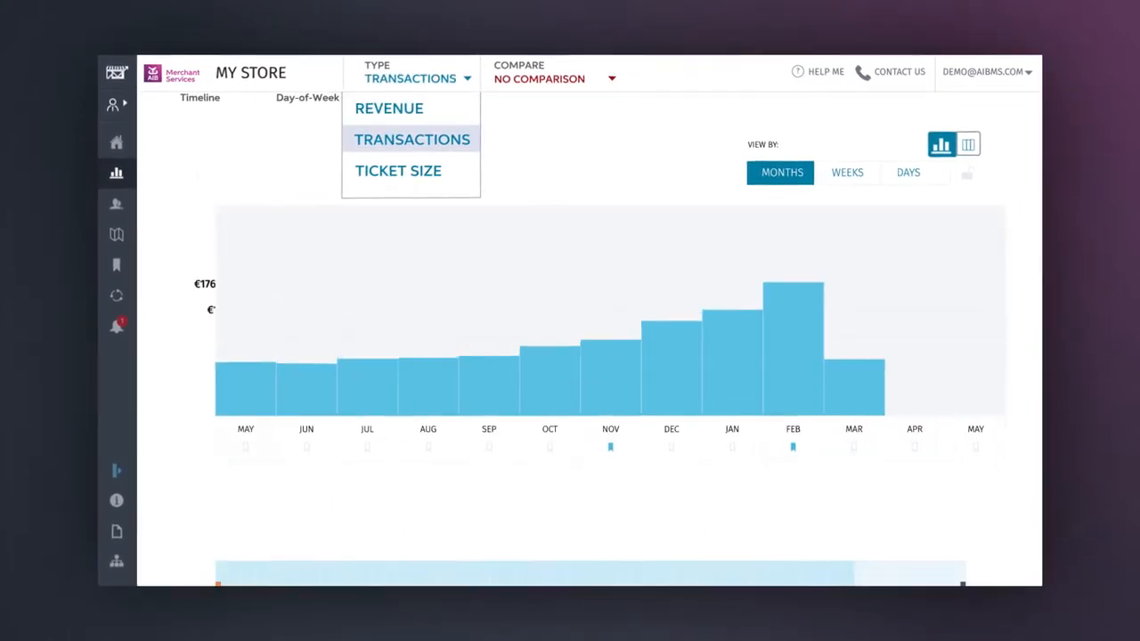
left_click(399, 171)
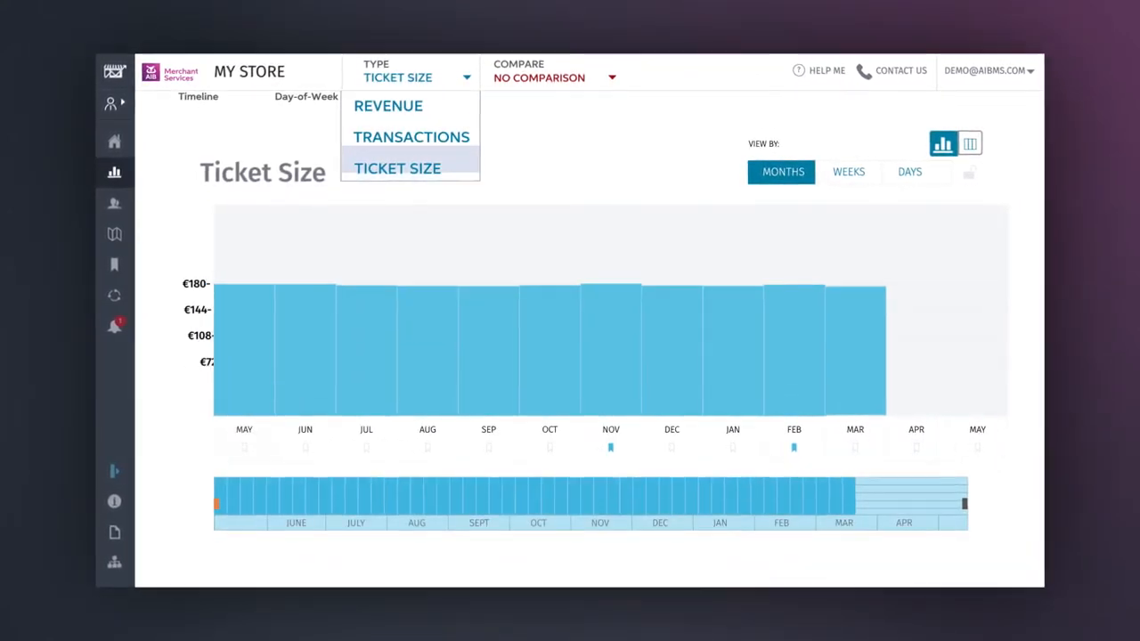
left_click(848, 171)
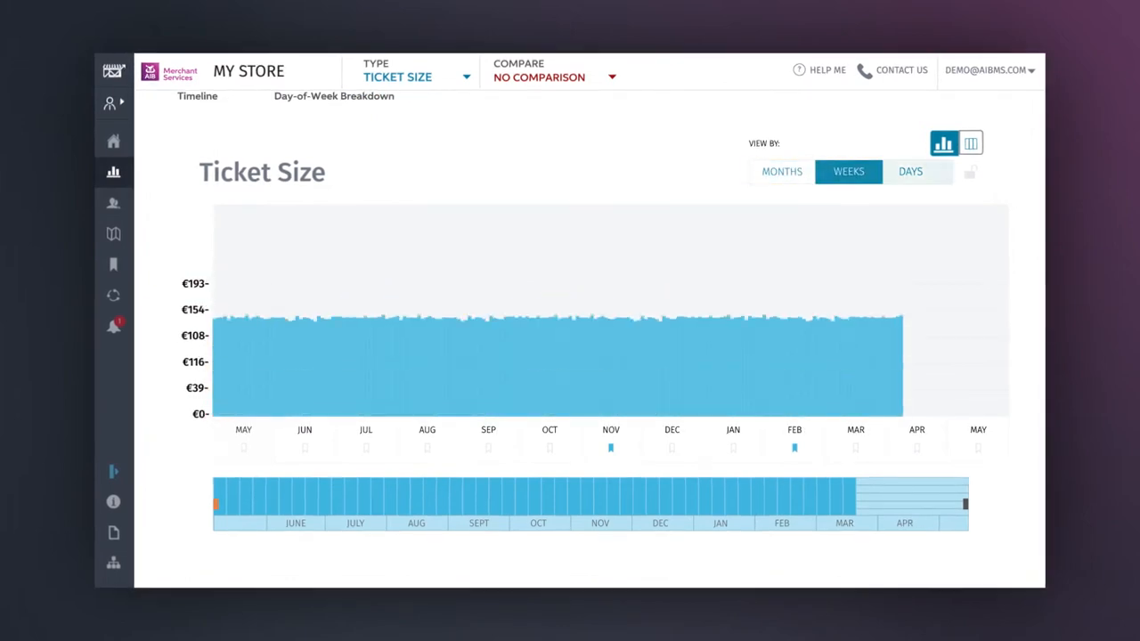
left_click(910, 171)
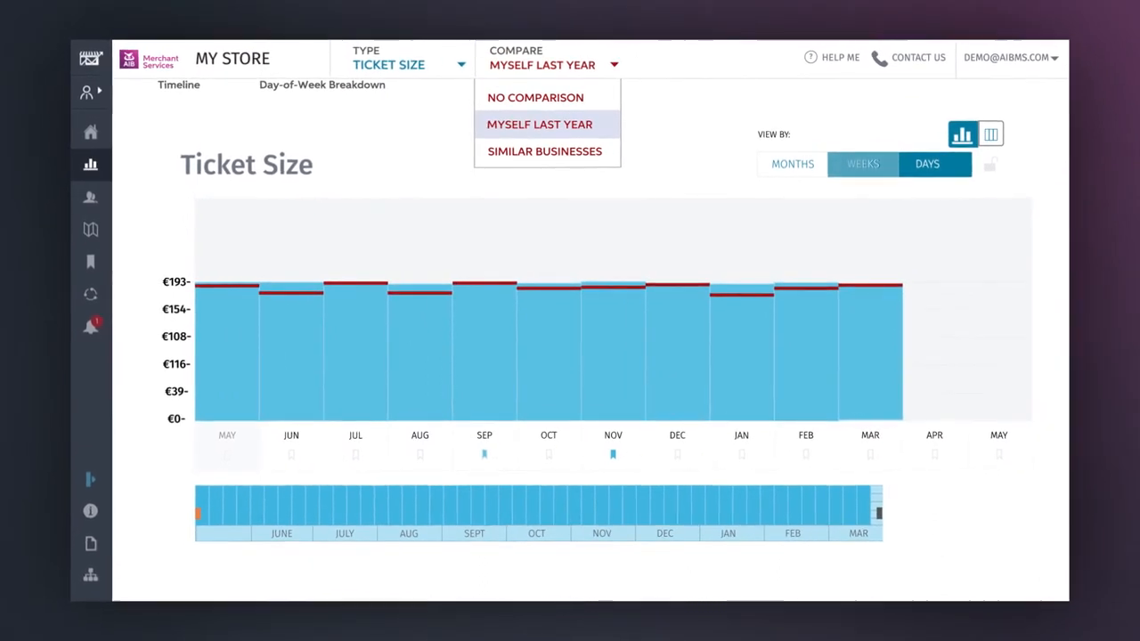
- Compare ticket size against similar businesses, shown as red comparison lines
left_click(545, 149)
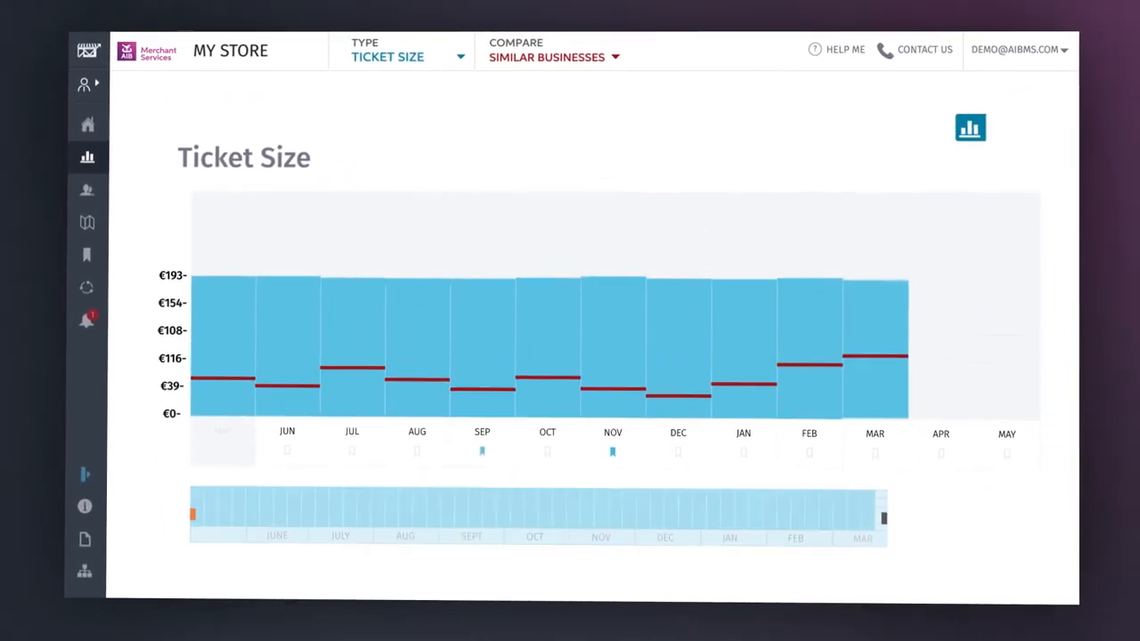
left_click(86, 254)
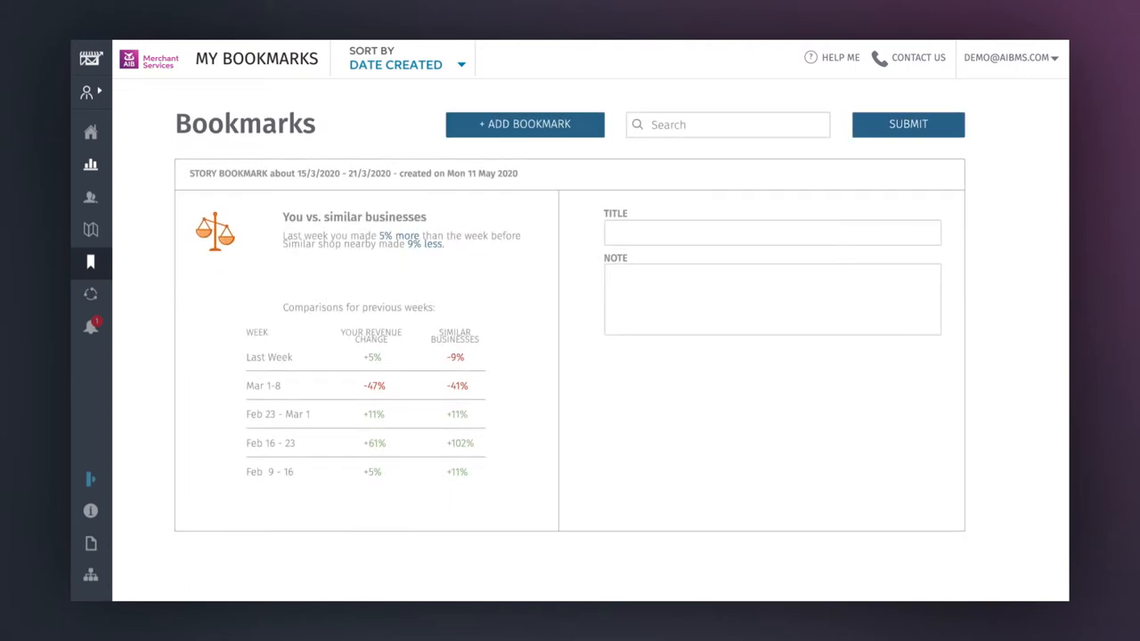
- Add an ECO-CUP-GIVEAWAY bookmark noting customers responded really well to it
scroll("down", 3)
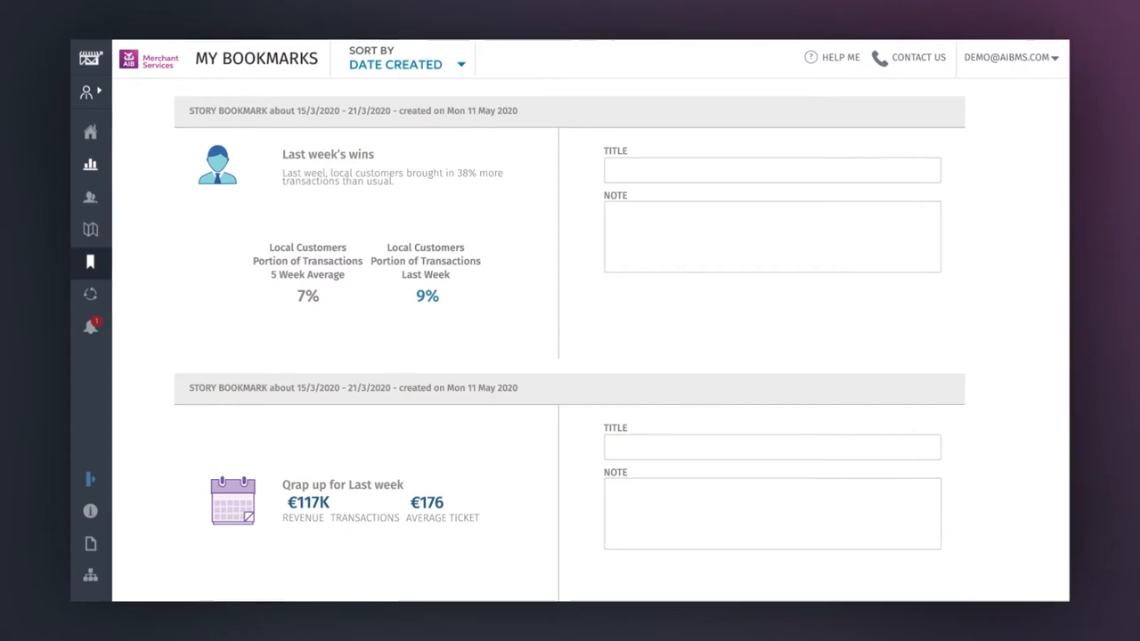
scroll("down", 3)
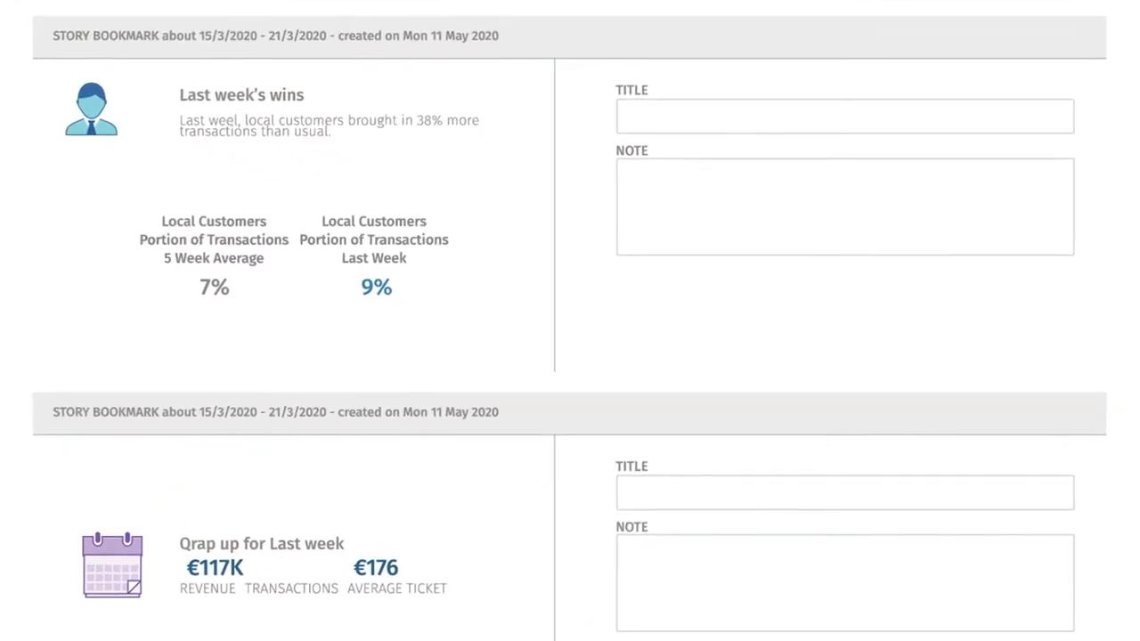
left_click(509, 64)
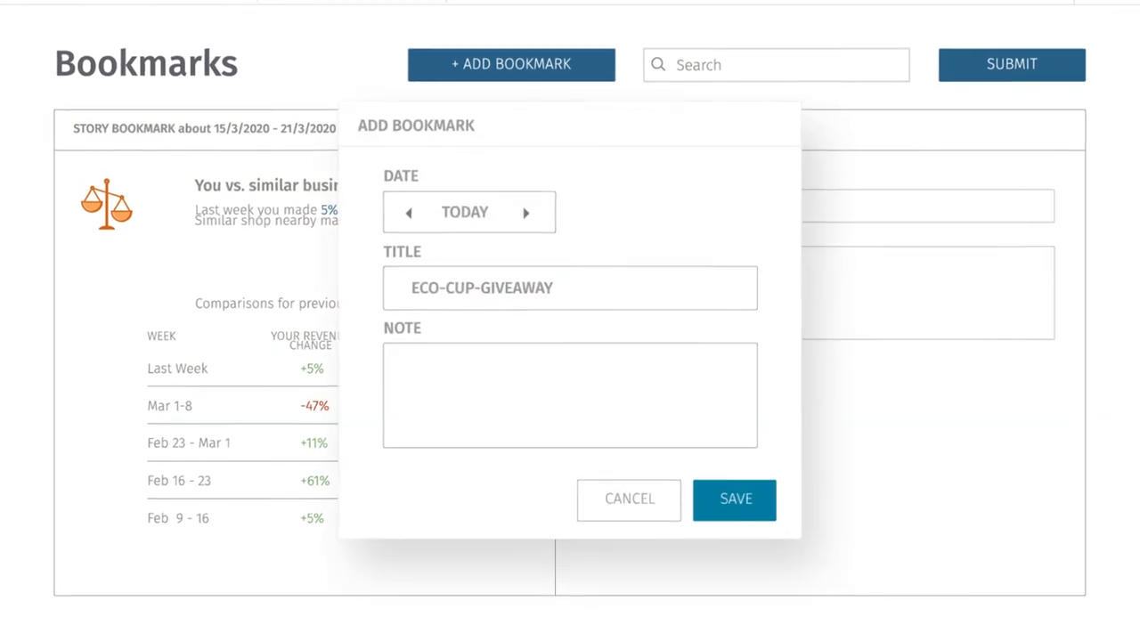
type("Customers responded really well to this. Really good to see.")
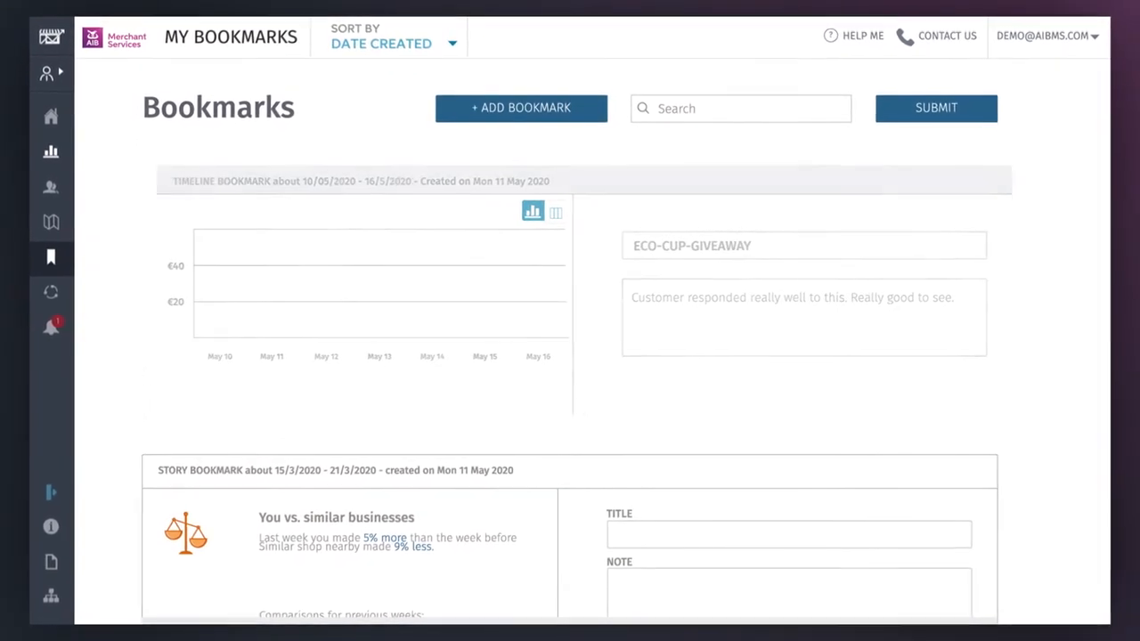
left_click(49, 187)
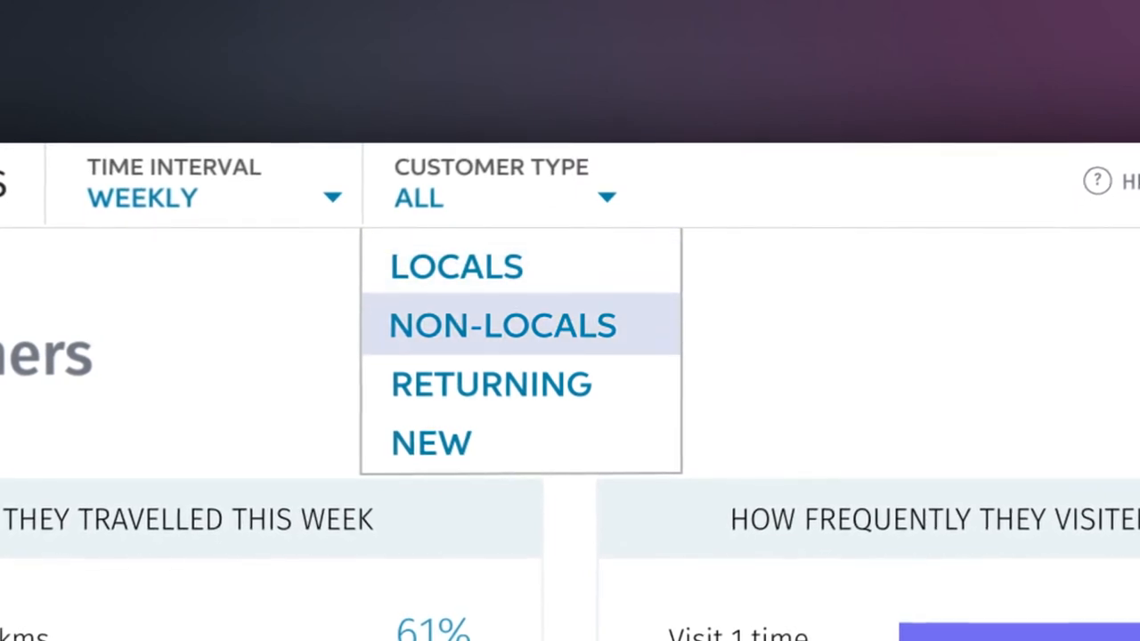
mouse_move(490, 384)
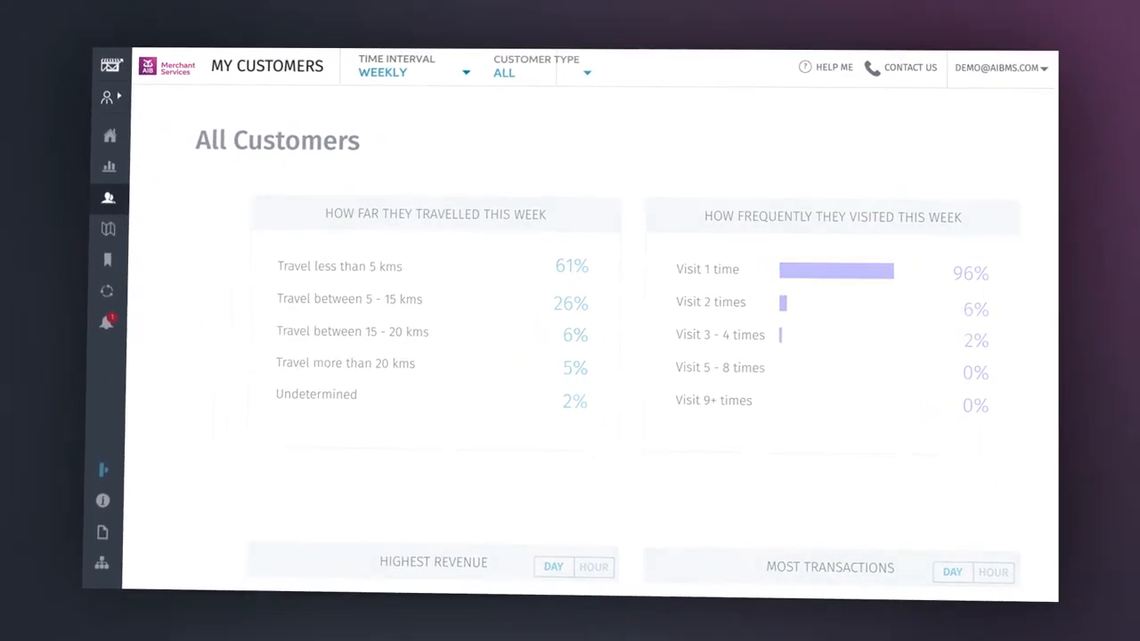
- Review All Customers travel distance and visit frequency, then move to the neighbourhood map
left_click(107, 228)
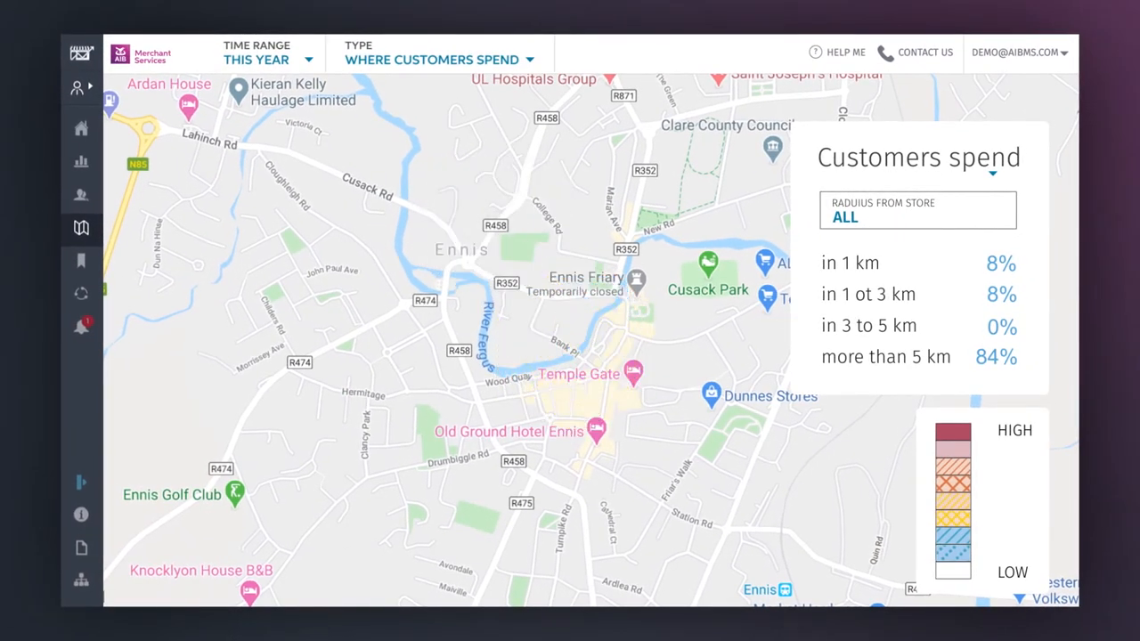
- Set the neighbourhood map to Where Customers Live with spend by radius beside it
left_click(436, 59)
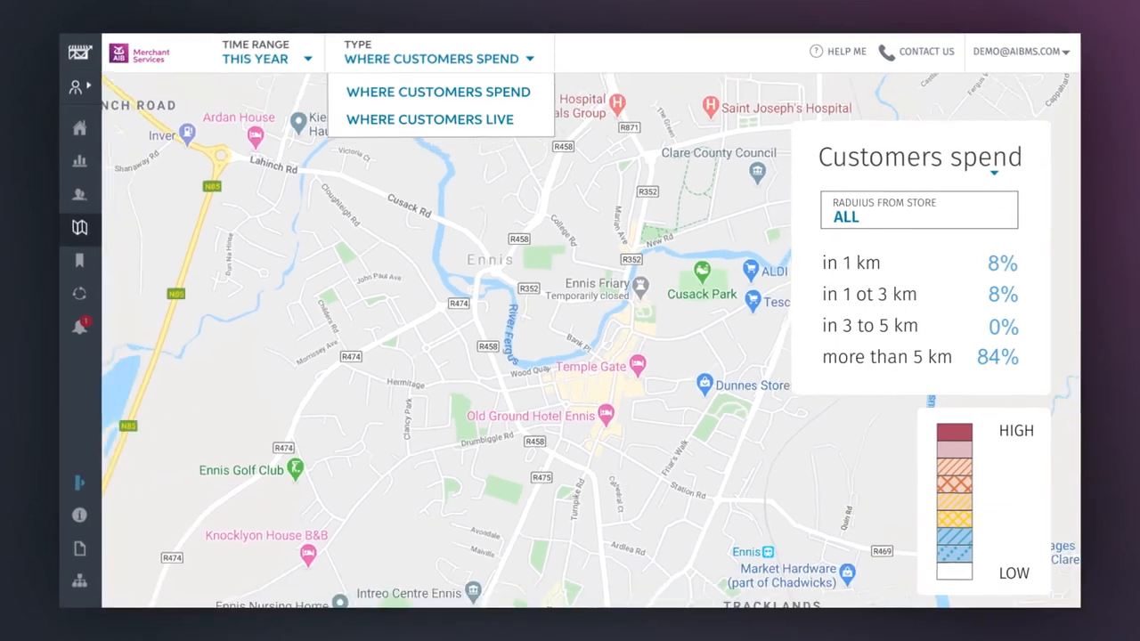
left_click(429, 118)
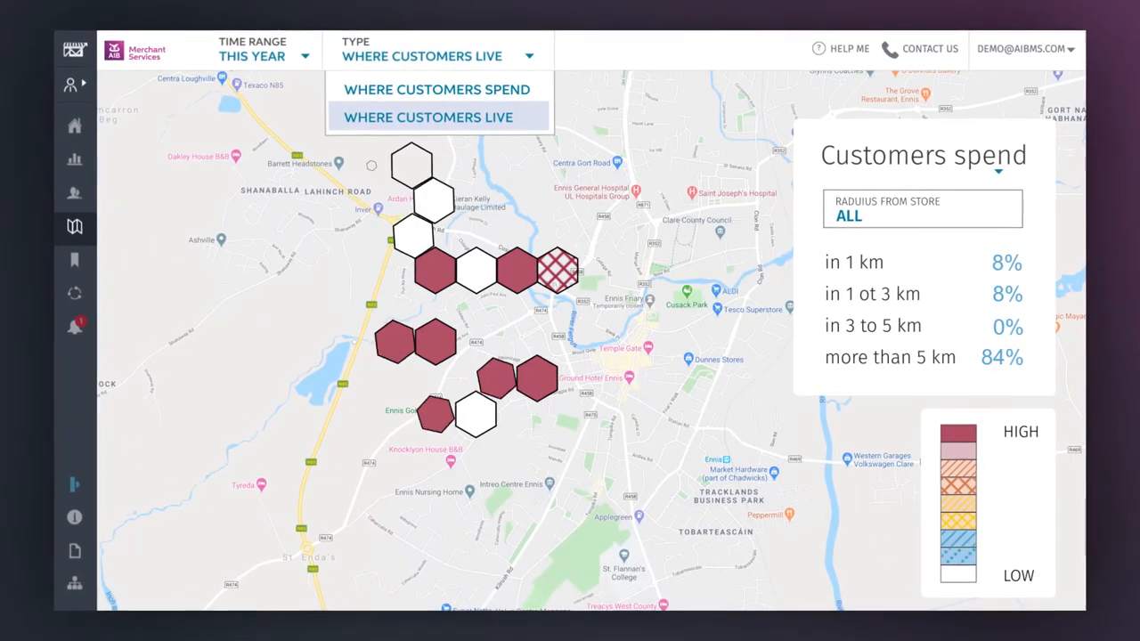
left_click(427, 117)
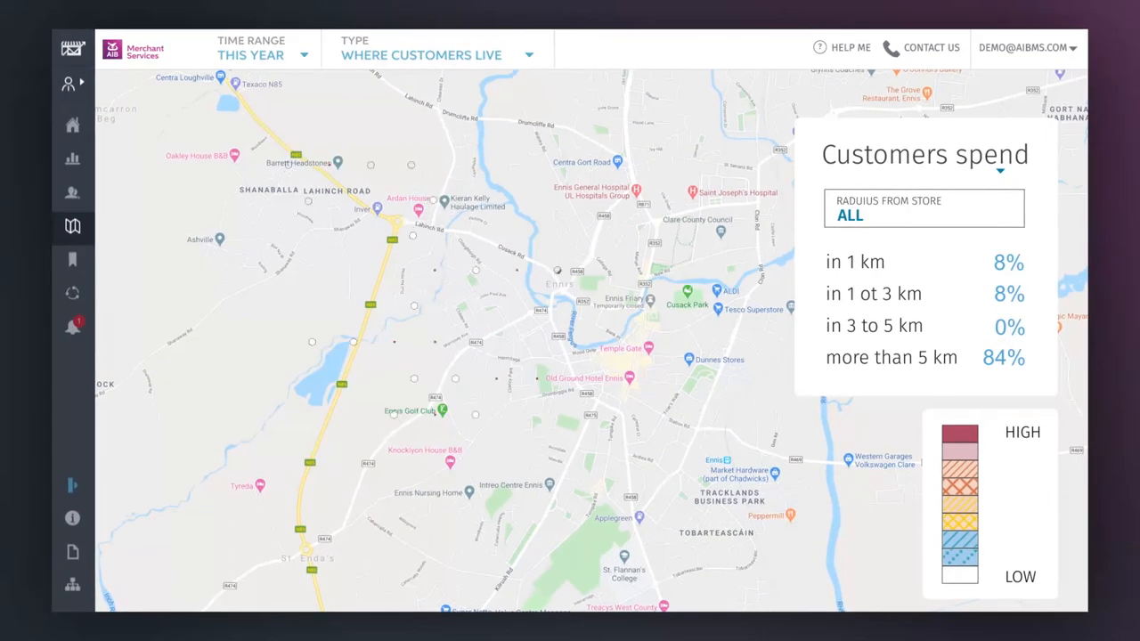
left_click(71, 294)
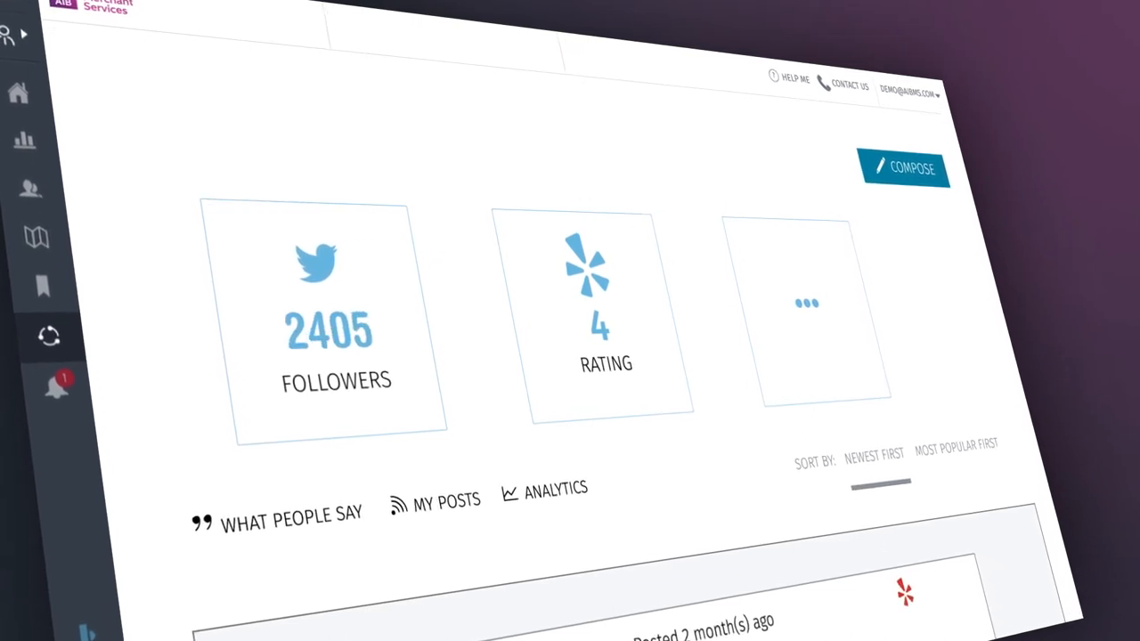
- Scroll past follower count and reviews to My Posts, including the reusable cup giveaway
scroll("down", 3)
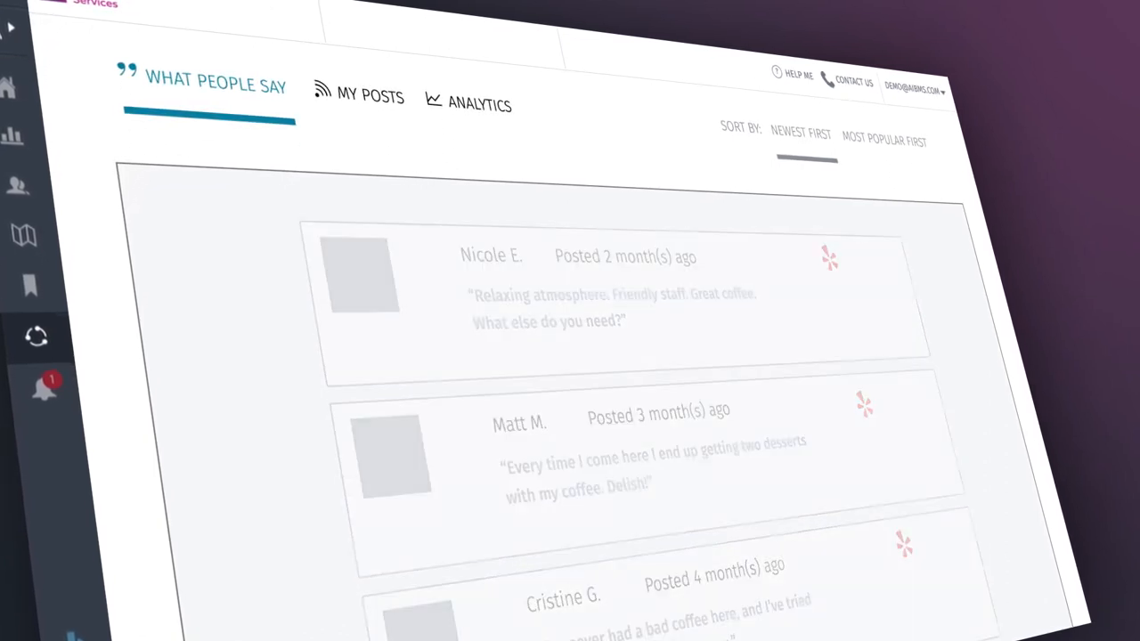
left_click(370, 96)
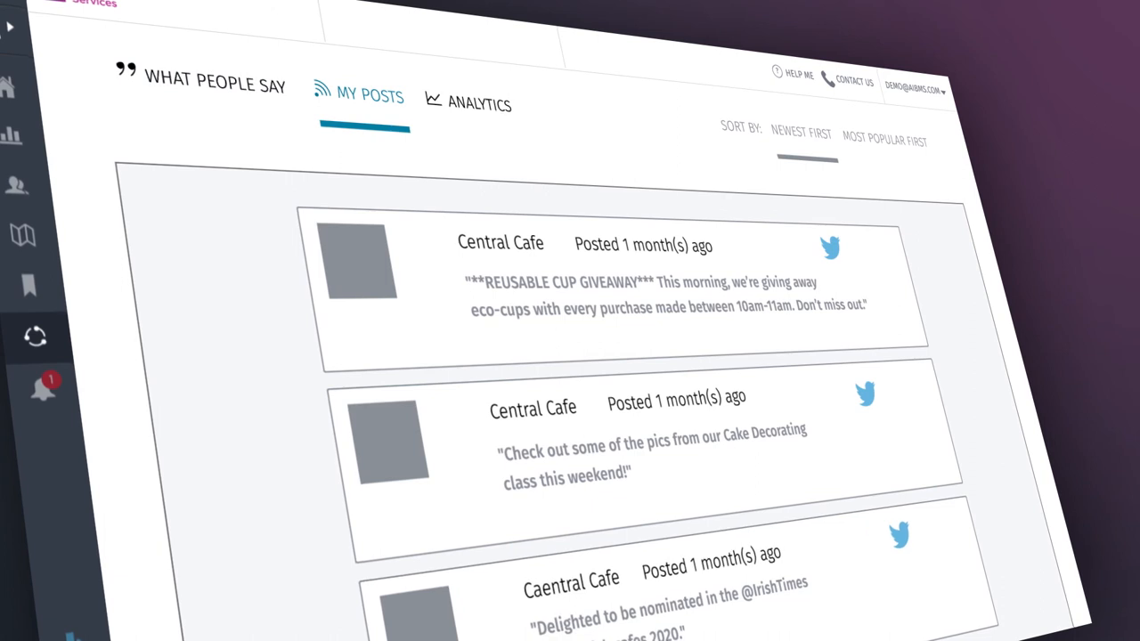